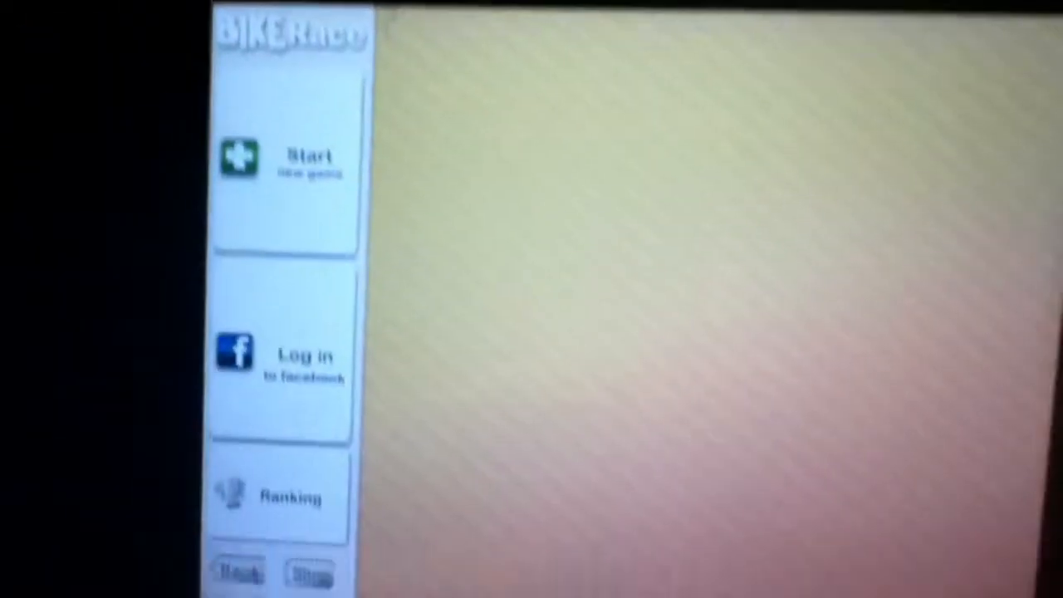
Step: Start a single-player game to reach the Desert, Arctic and Dunes world selection
click(283, 162)
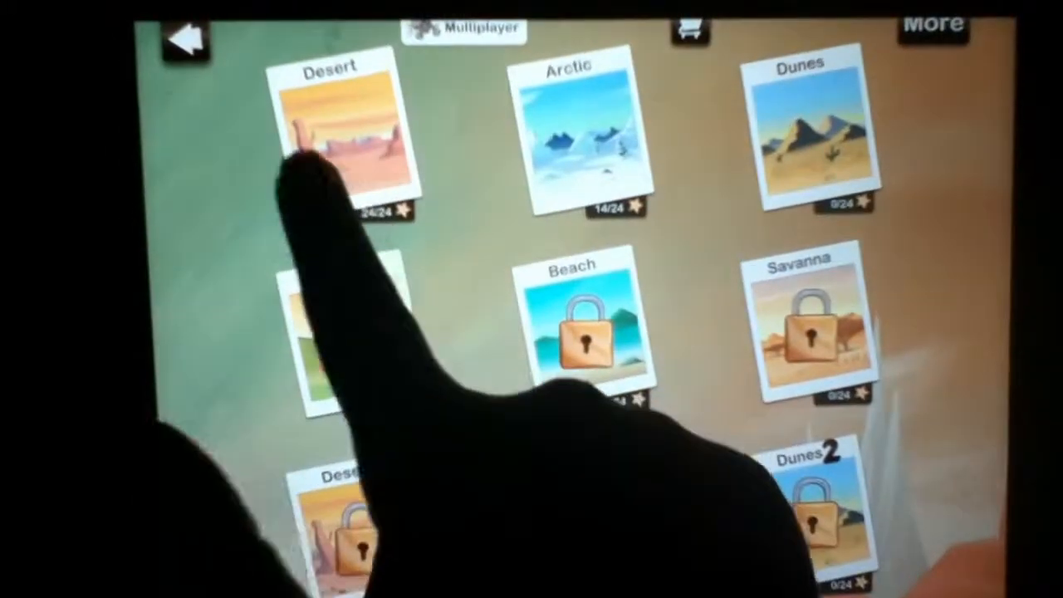
Step: Pick the Desert world, dismiss the controls guide, and start its first track
click(332, 133)
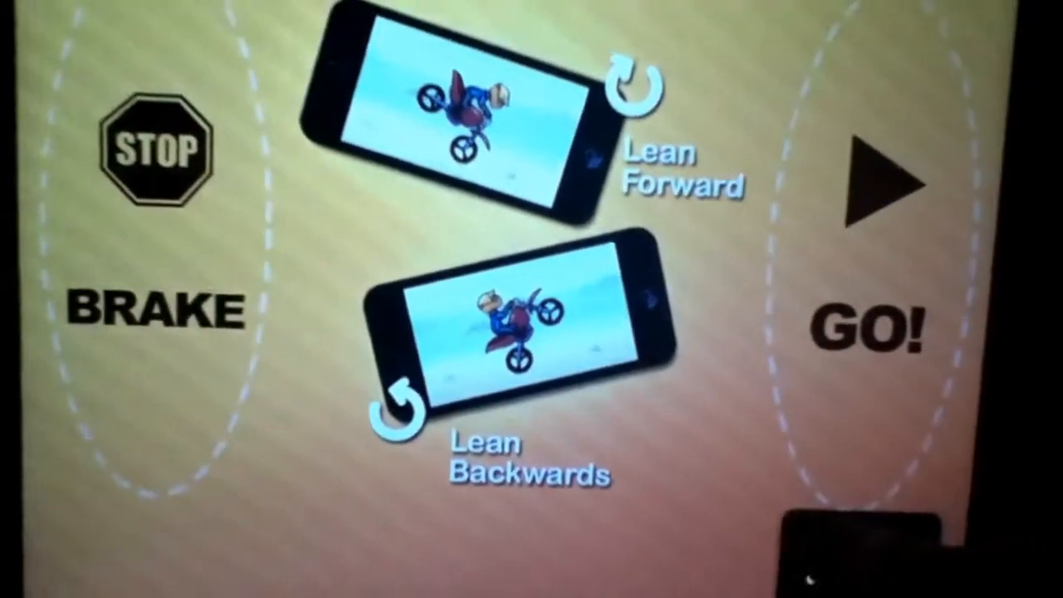
click(872, 324)
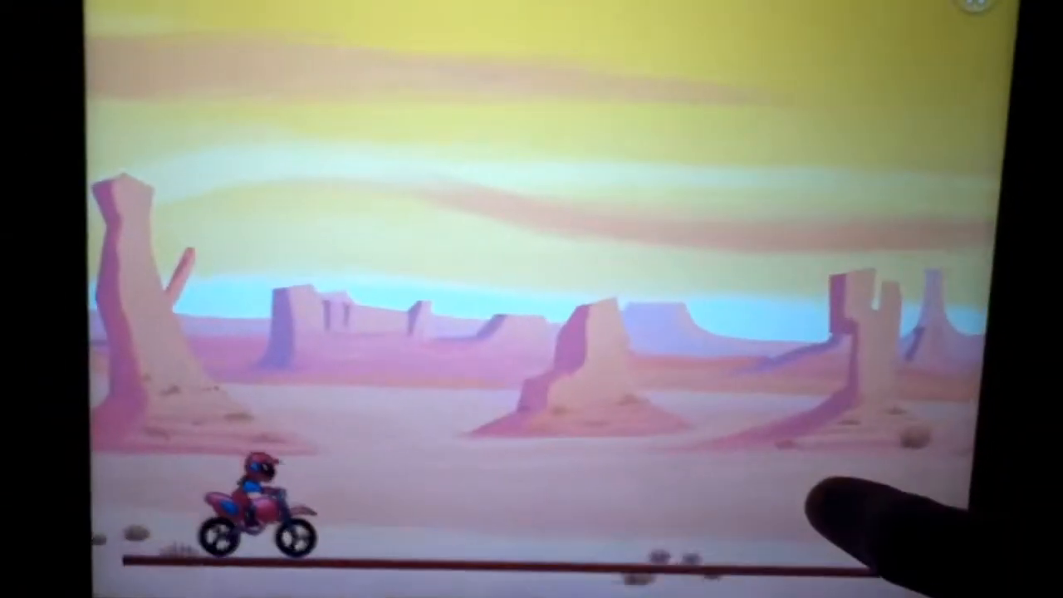